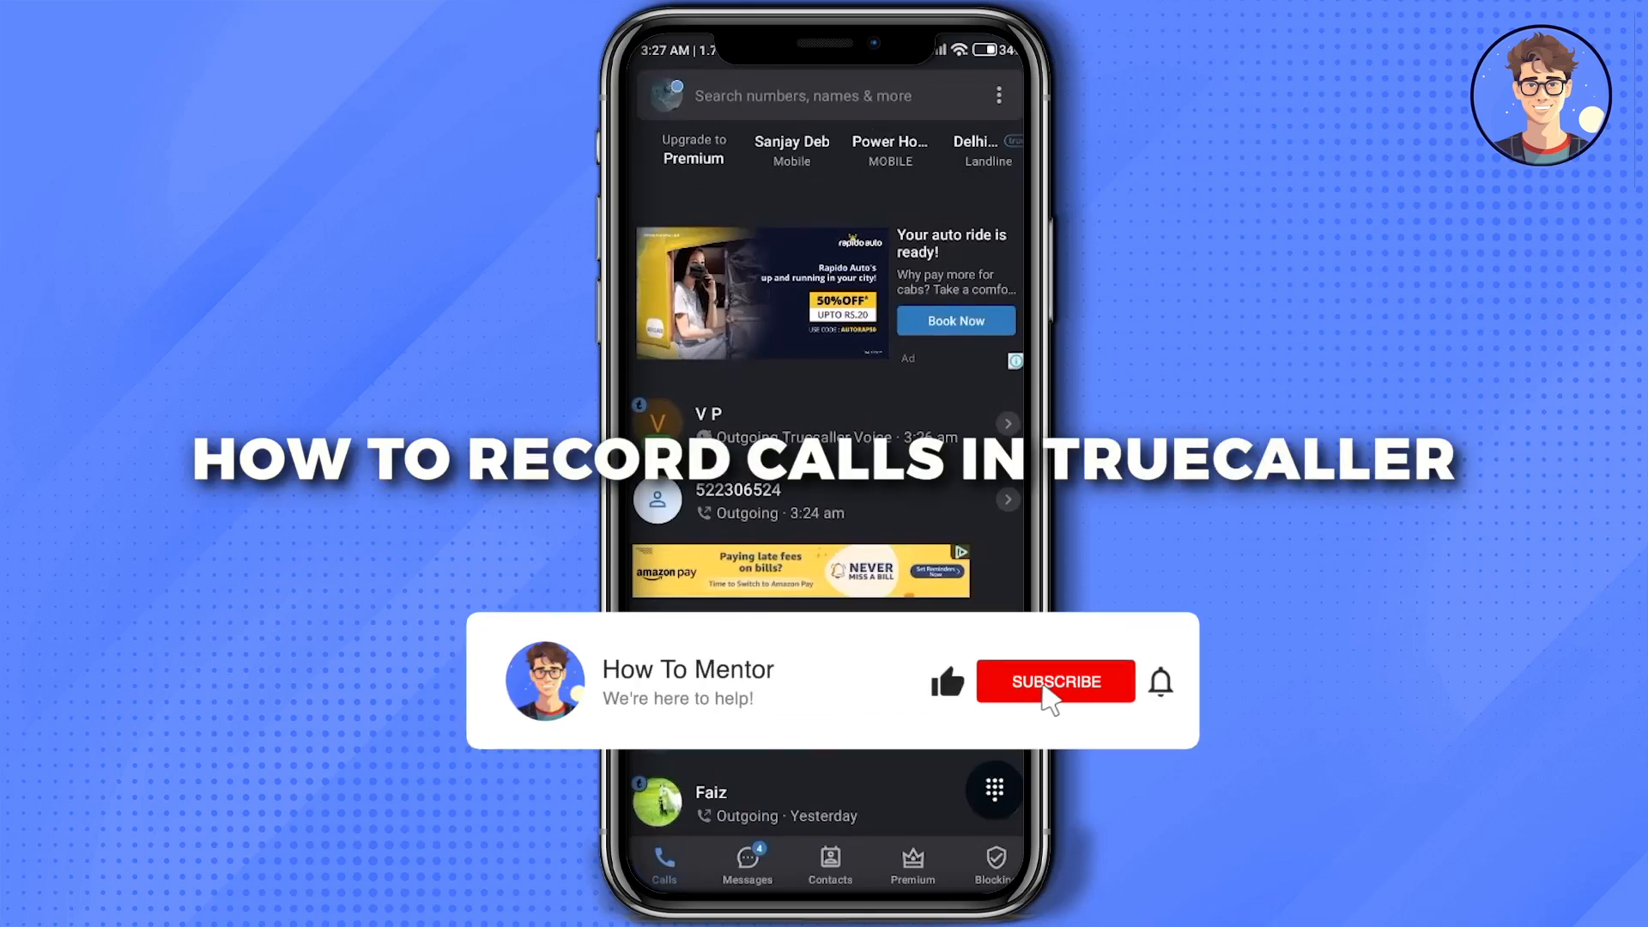
Install Call Recorder - Cube ACR from the Play Store
{"action": "left_click", "coordinate": [1055, 681]}
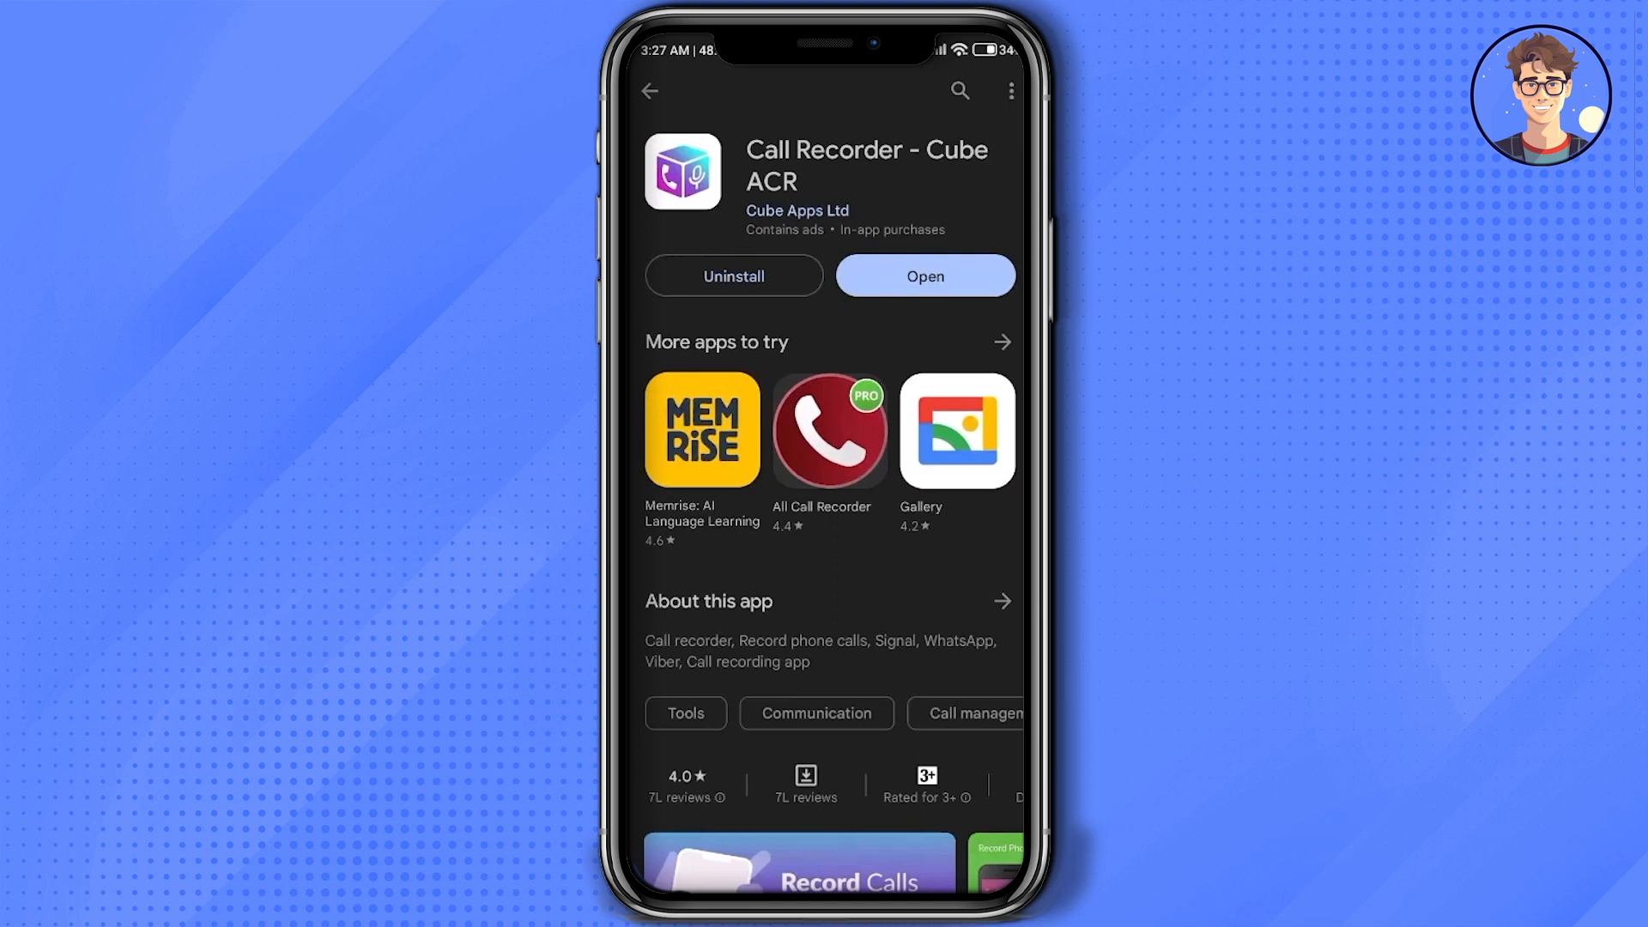
Launch Cube ACR, grant its permissions, and switch it on in the Autostart list
{"action": "left_click", "coordinate": [923, 275]}
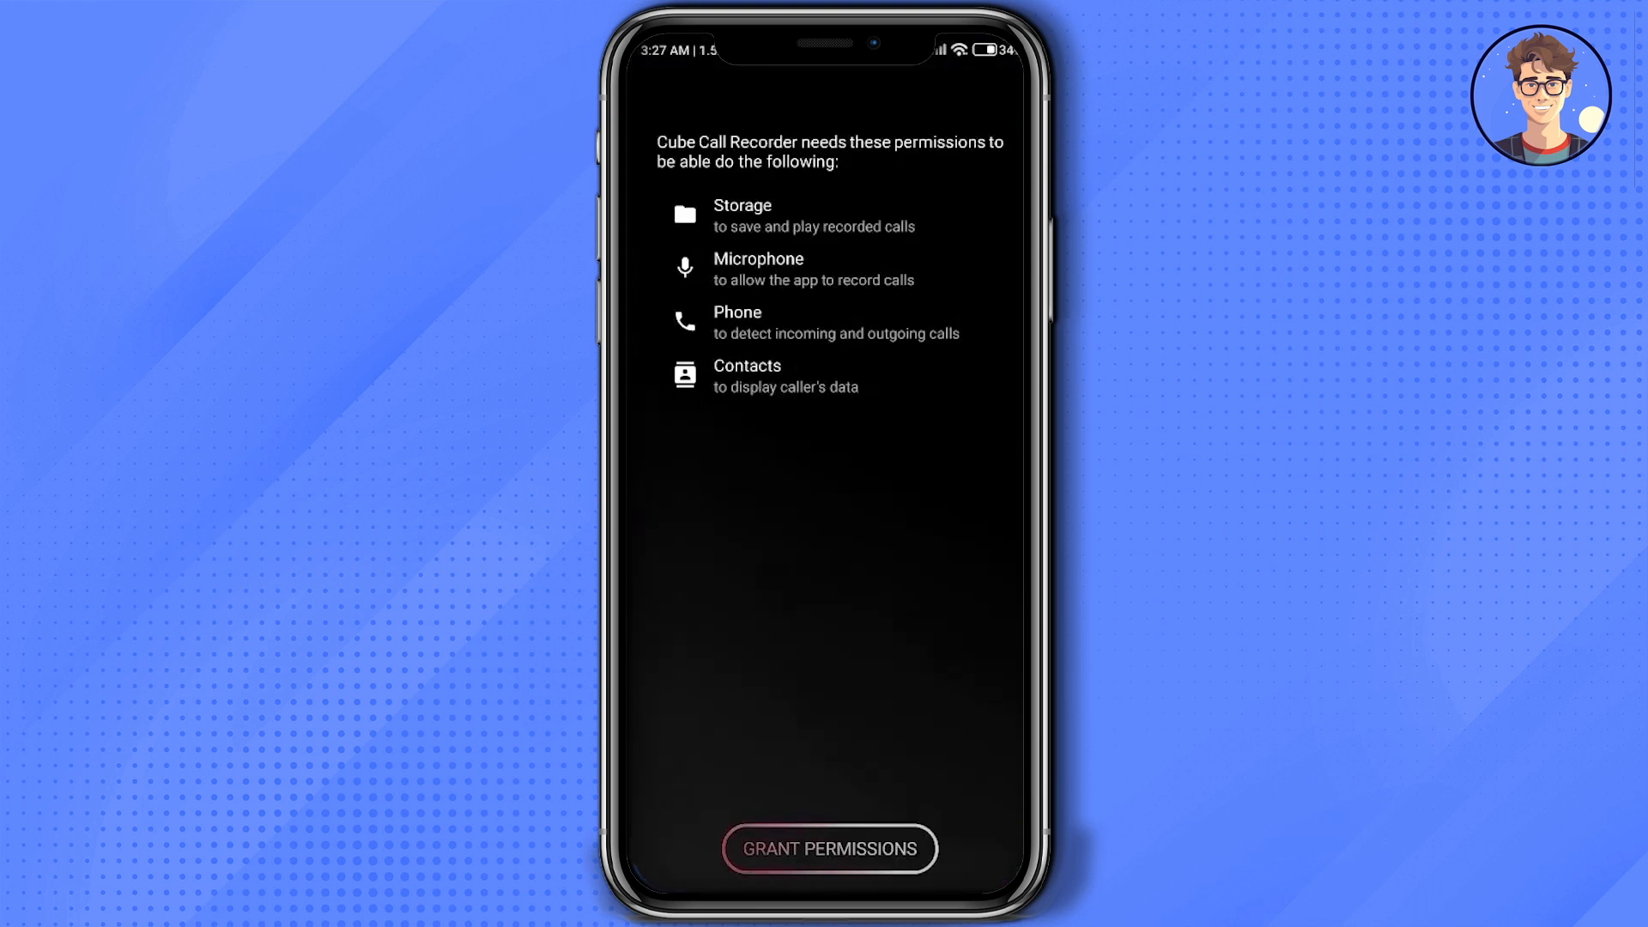
{"action": "left_click", "coordinate": [829, 848]}
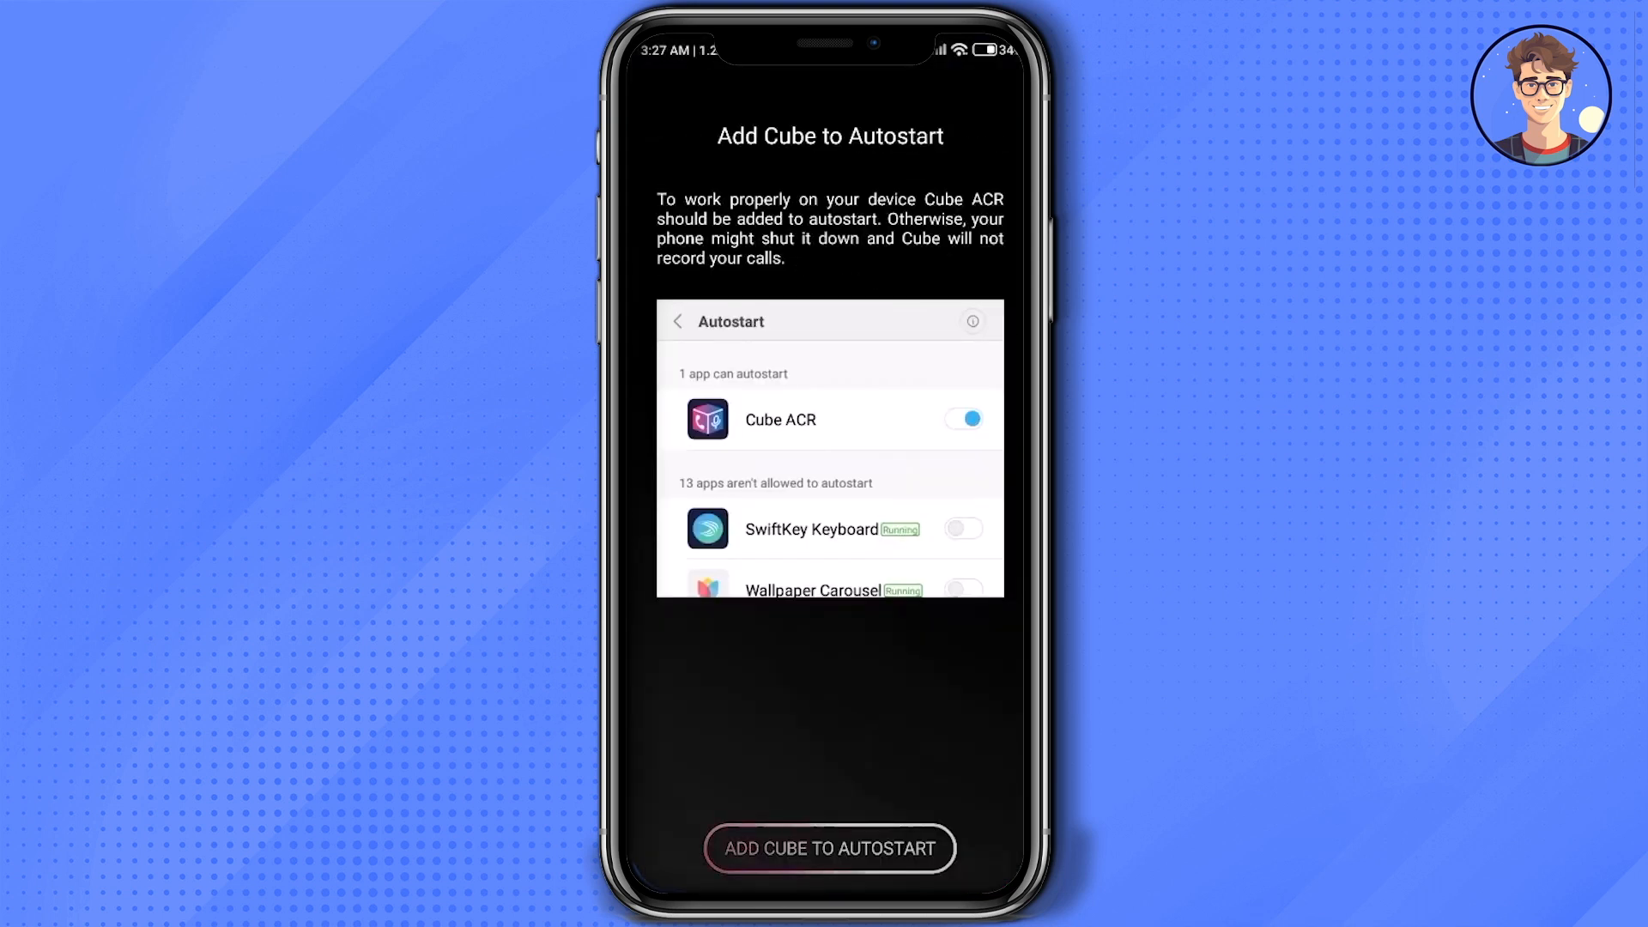
{"action": "left_click", "coordinate": [829, 847]}
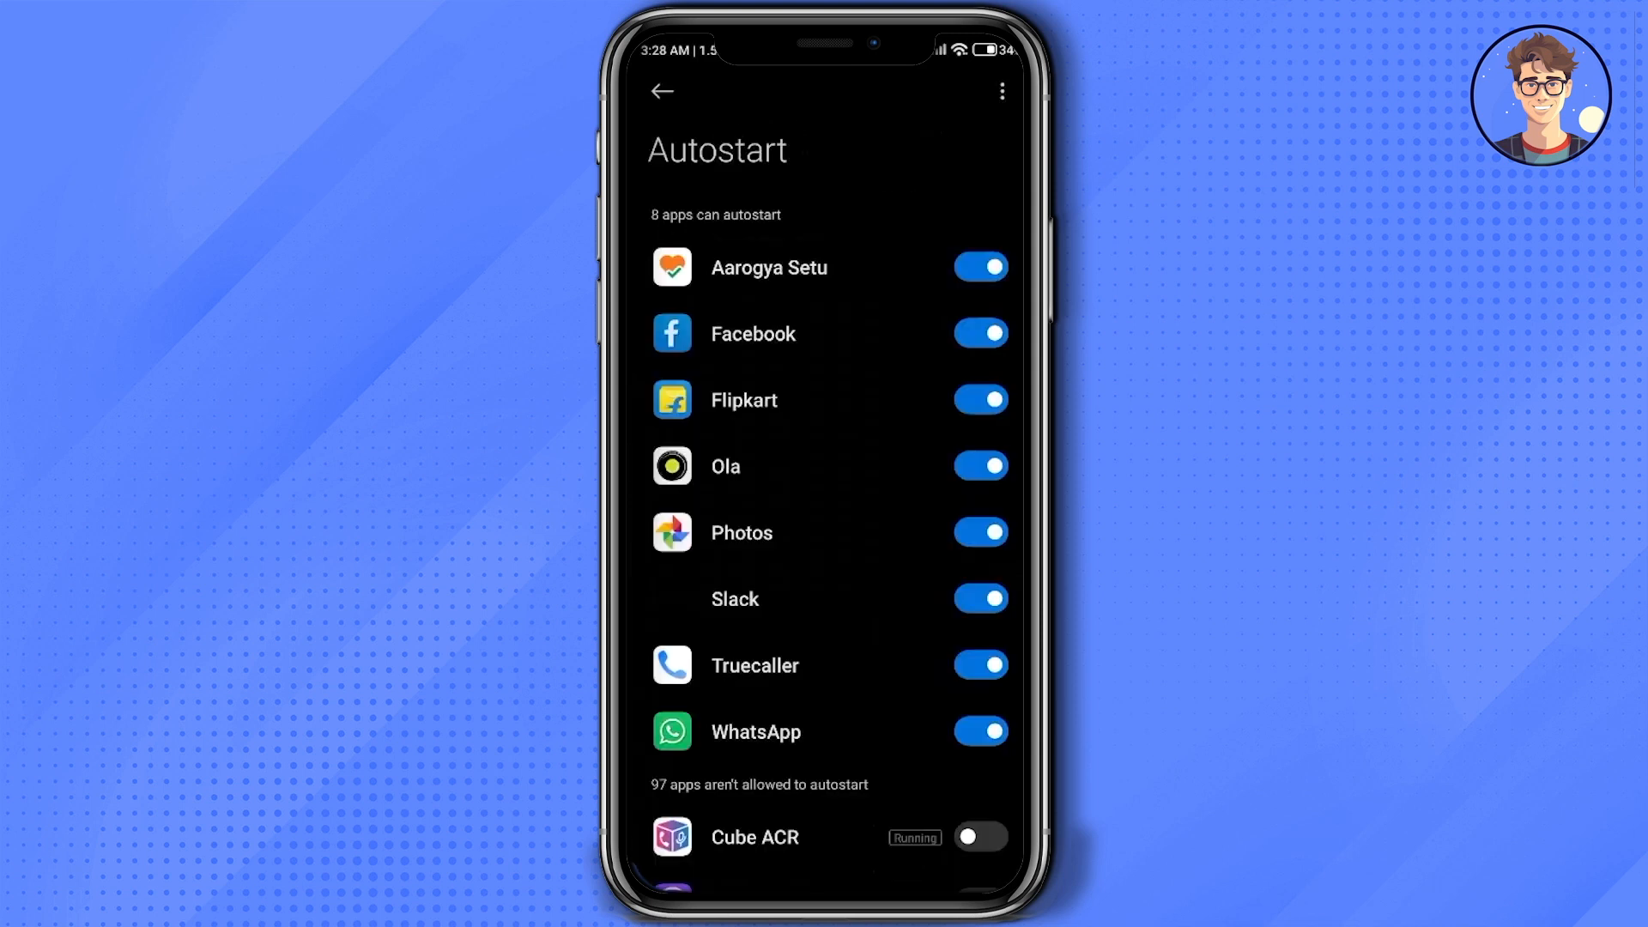
{"action": "scroll", "scroll_direction": "down", "scroll_amount": 3}
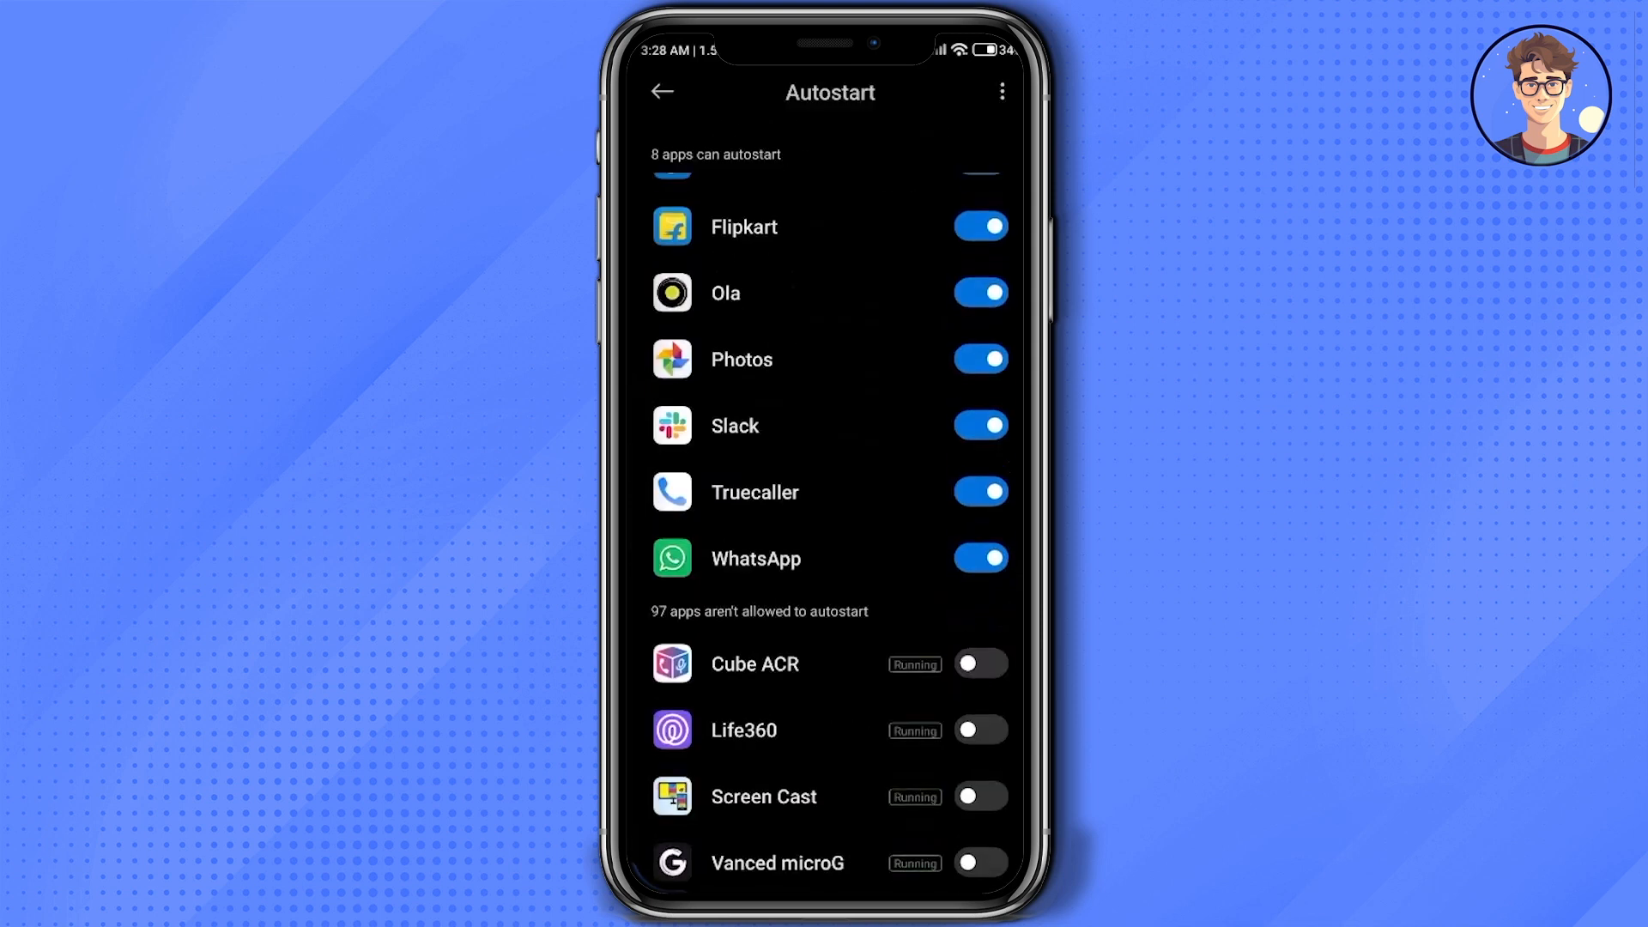
{"action": "left_click", "coordinate": [977, 663]}
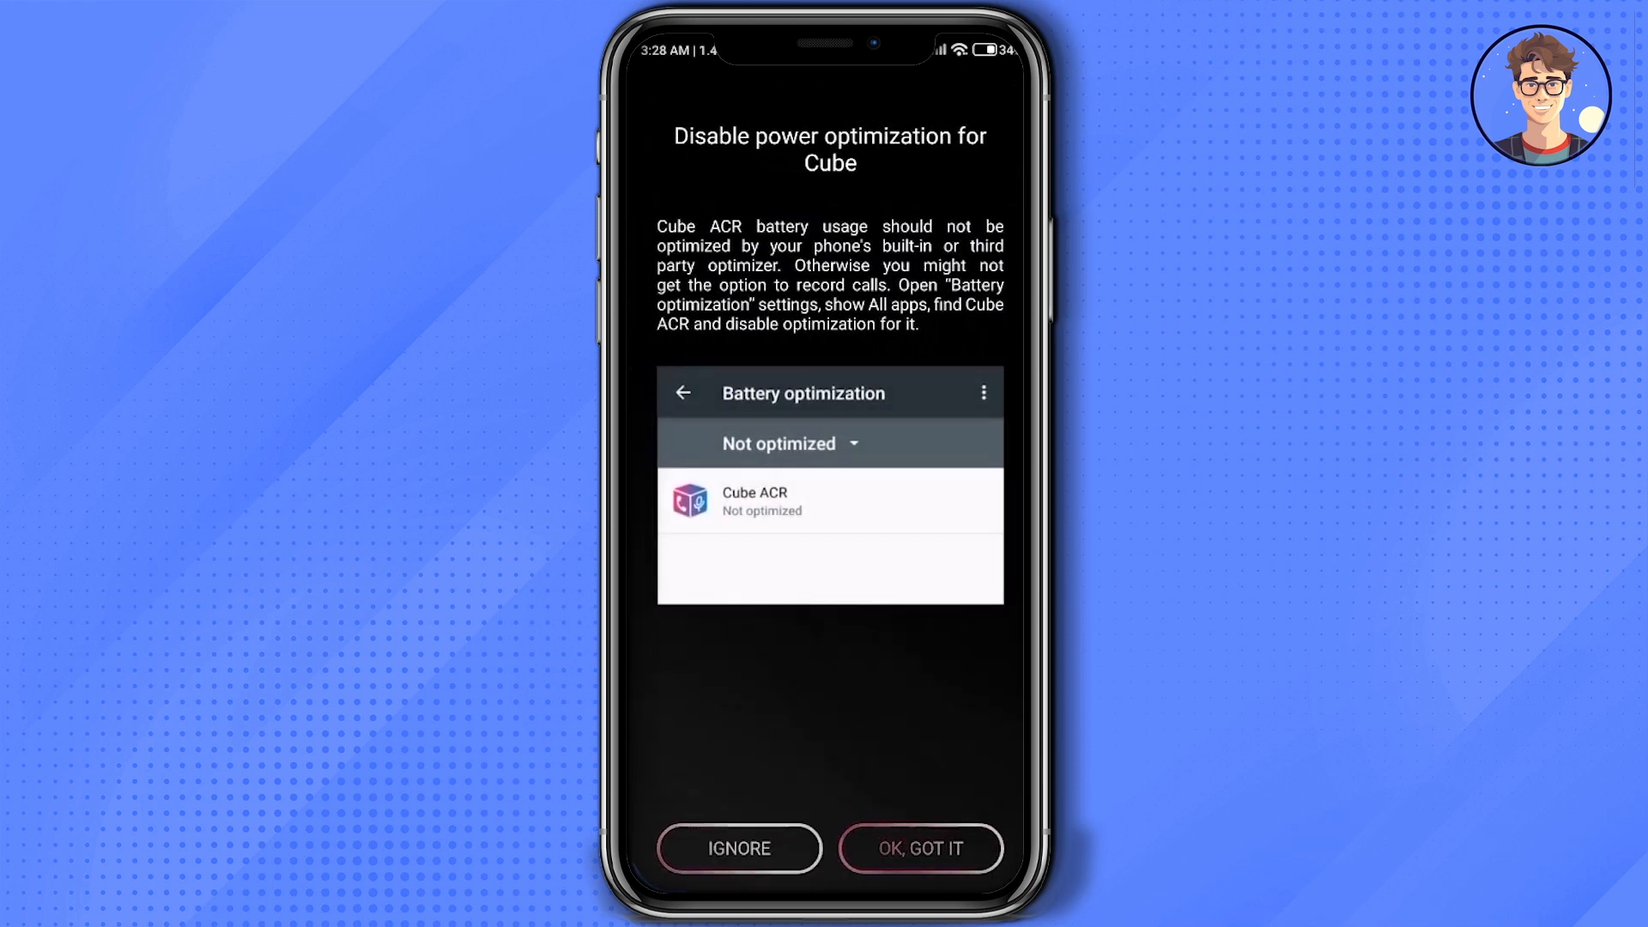
Acknowledge the power optimization notice with OK, Got It, and close the premium subscription offer
{"action": "left_click", "coordinate": [918, 847]}
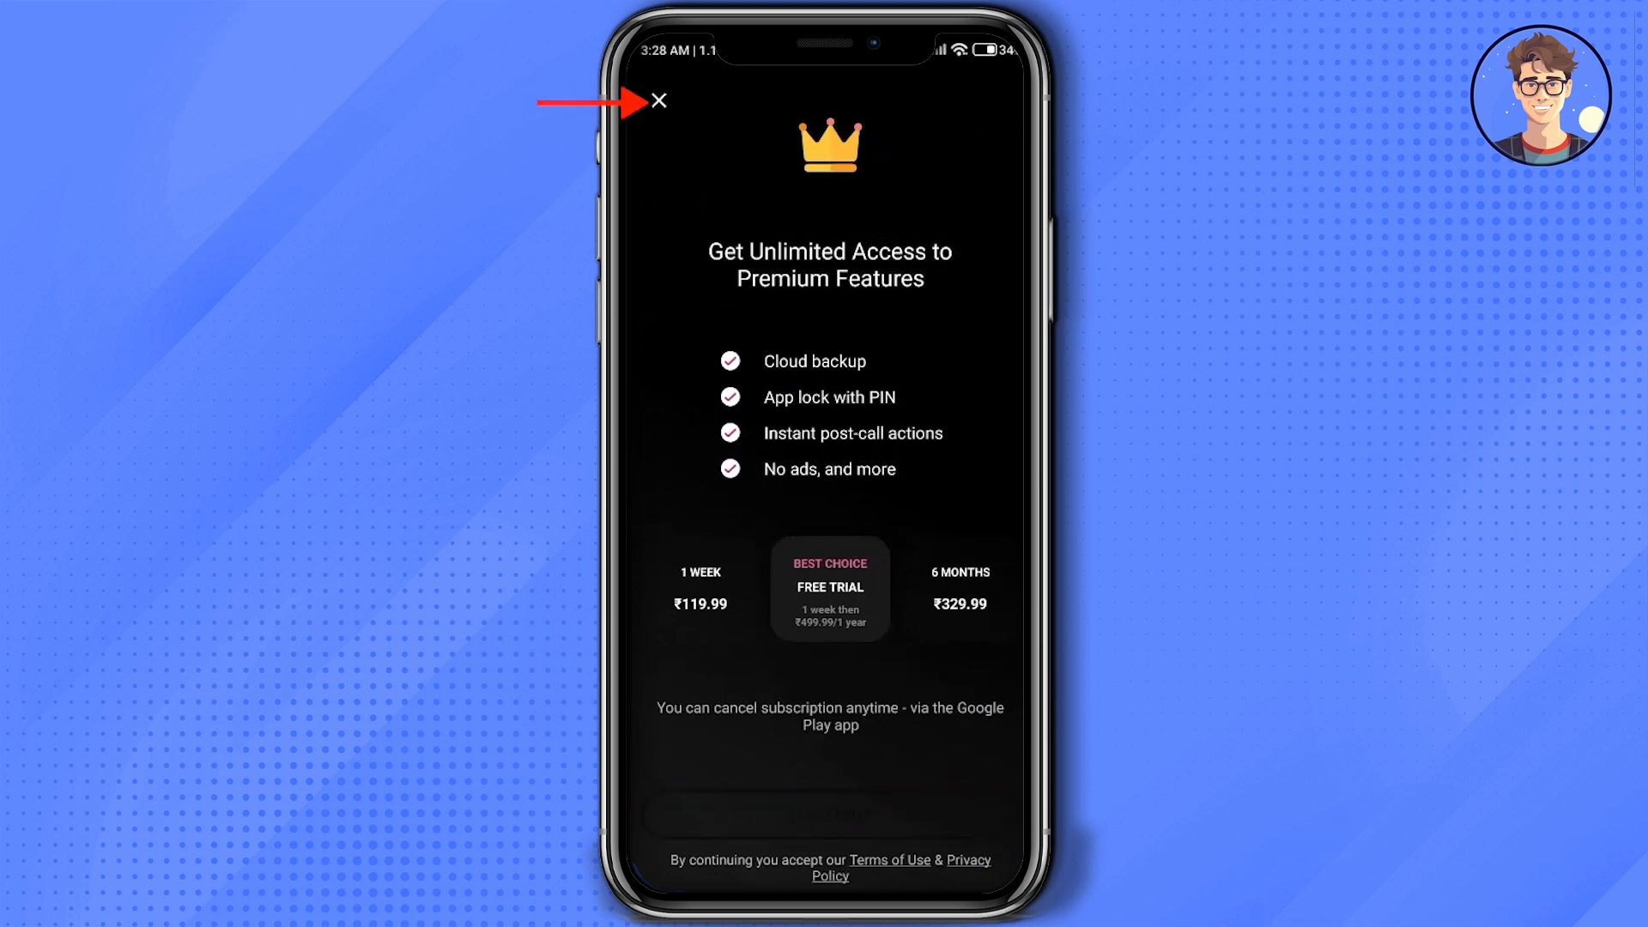
{"action": "left_click", "coordinate": [656, 100]}
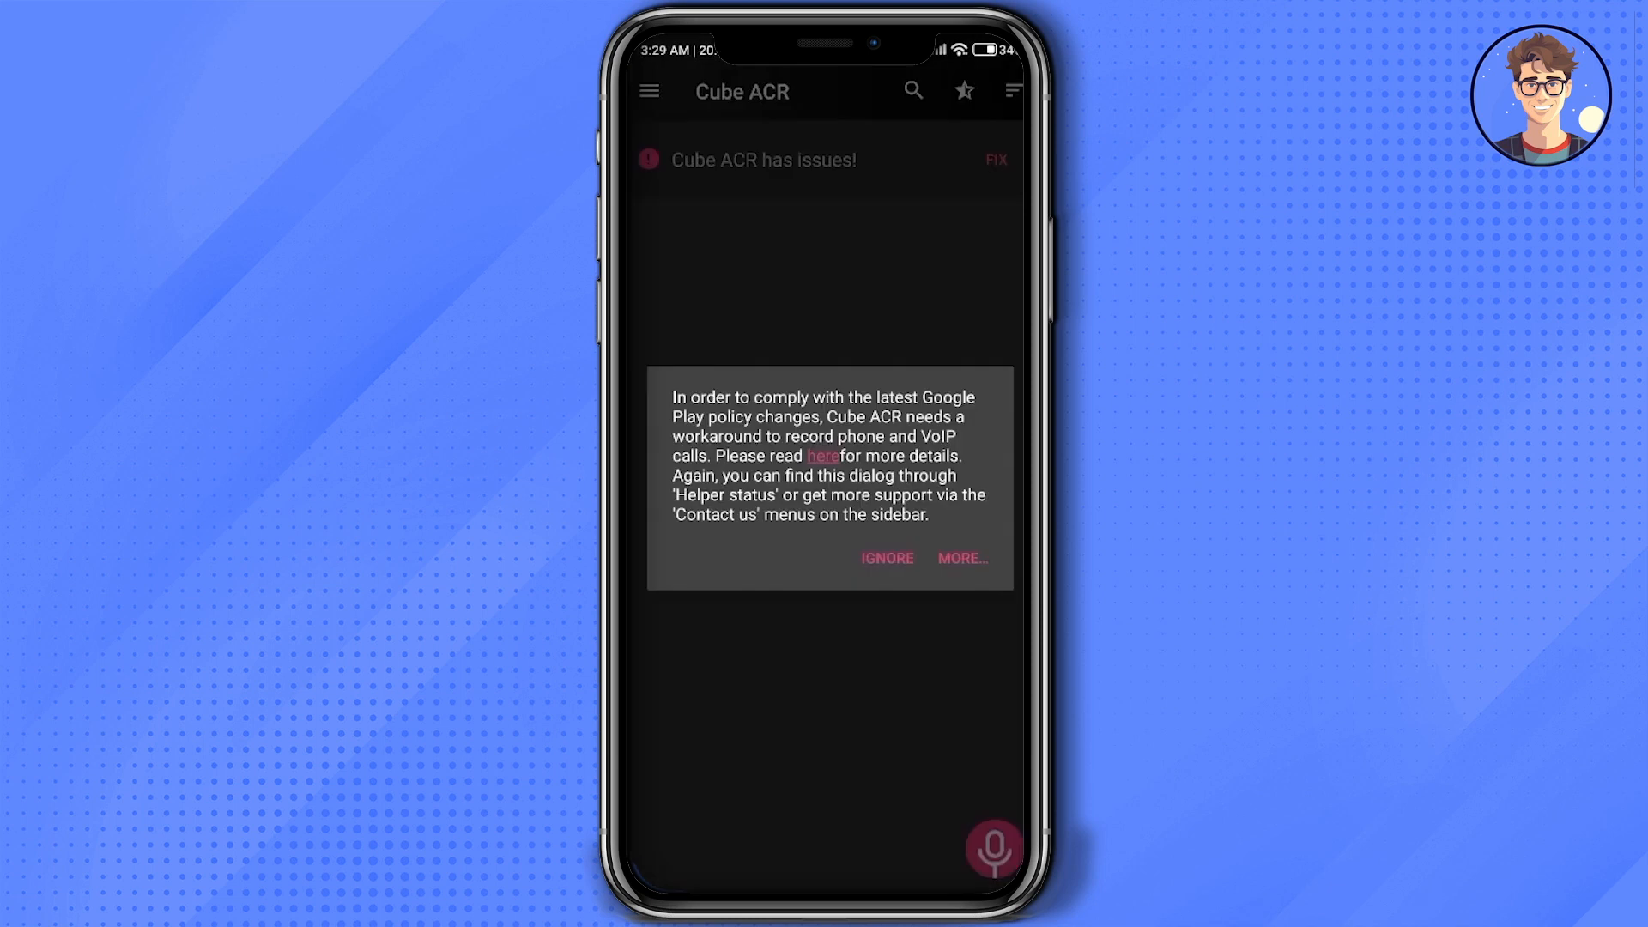
Ignore the Google Play policy workaround dialog to reveal the No Recordings dashboard
{"action": "left_click", "coordinate": [885, 558]}
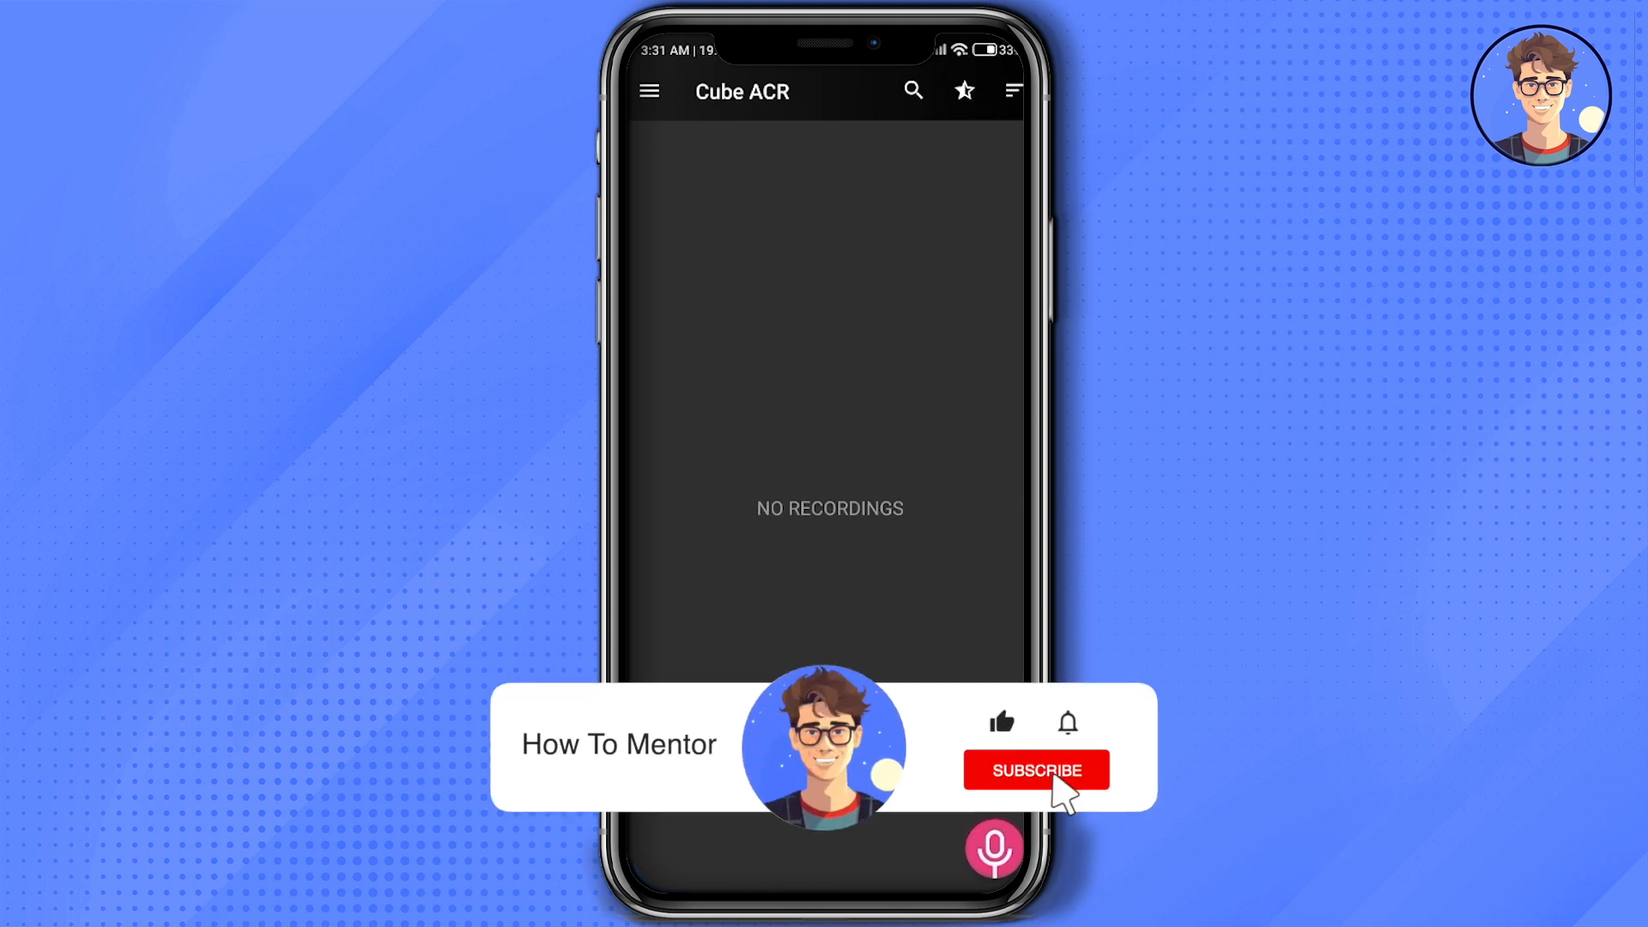
{"action": "left_click", "coordinate": [1035, 769]}
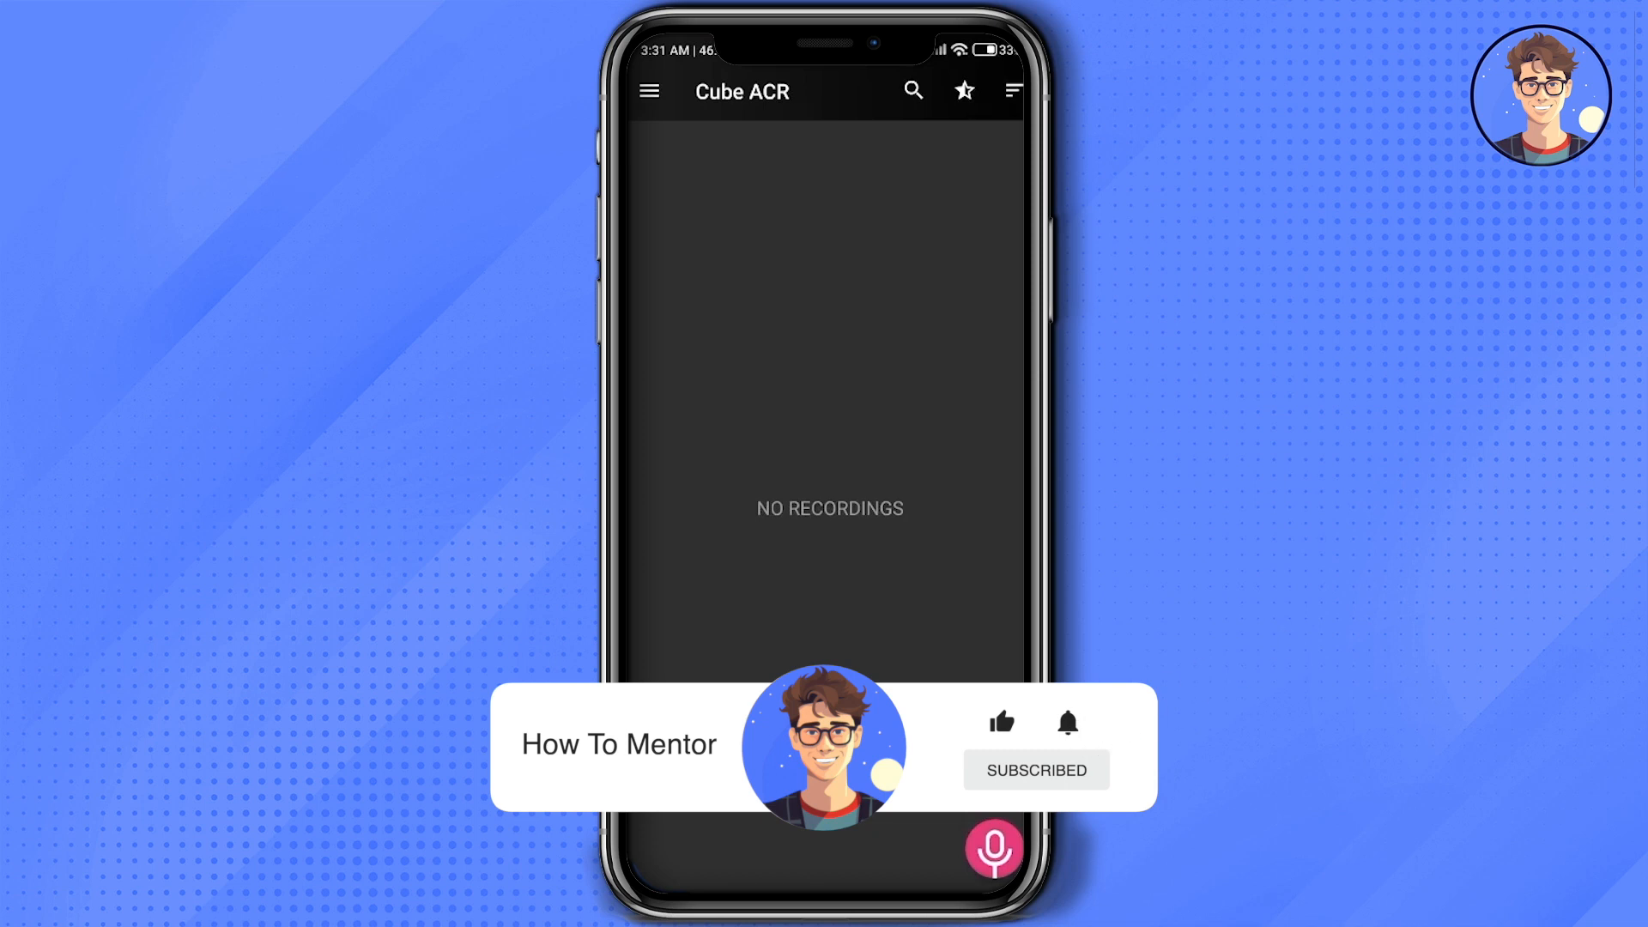